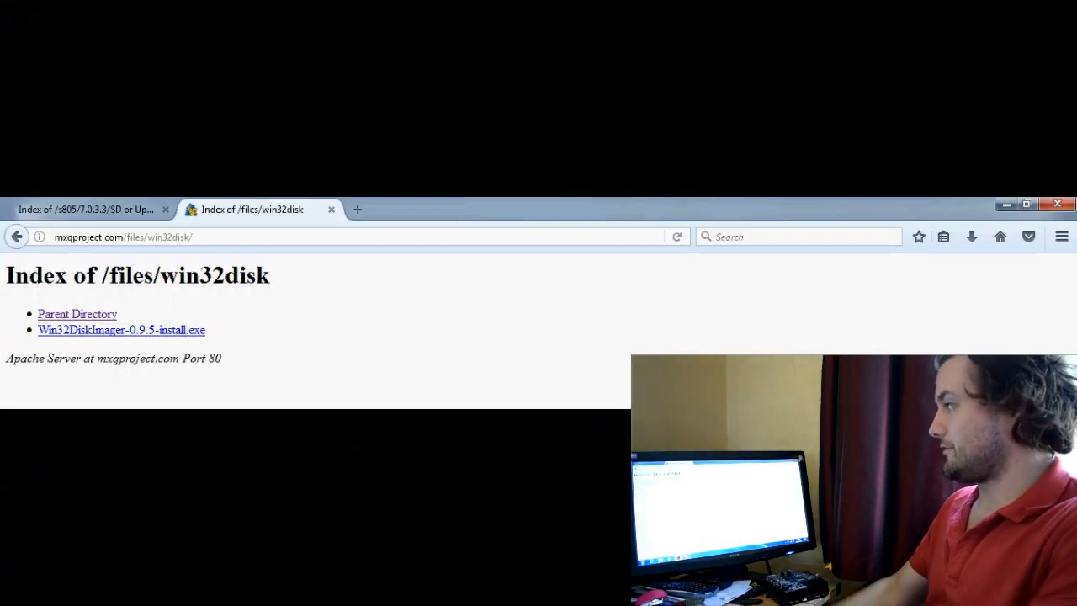
# Browse the kszaq.libreelec.tv s805 directory into 7.0.3.3 'SD or Update' images and back up to /s805/.
pyautogui.click(84, 208)
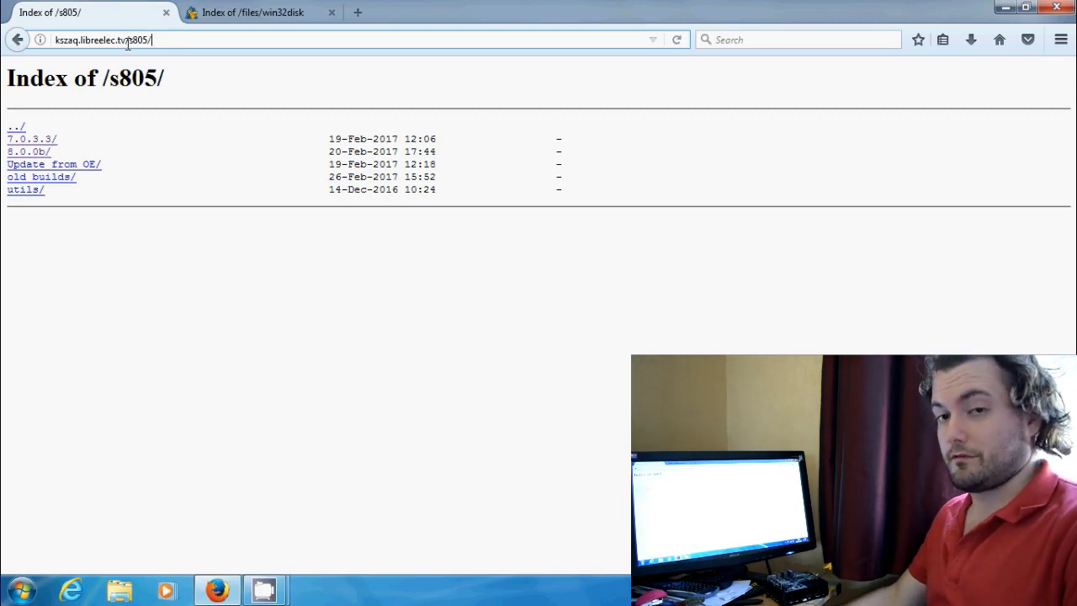
pyautogui.doubleClick(138, 41)
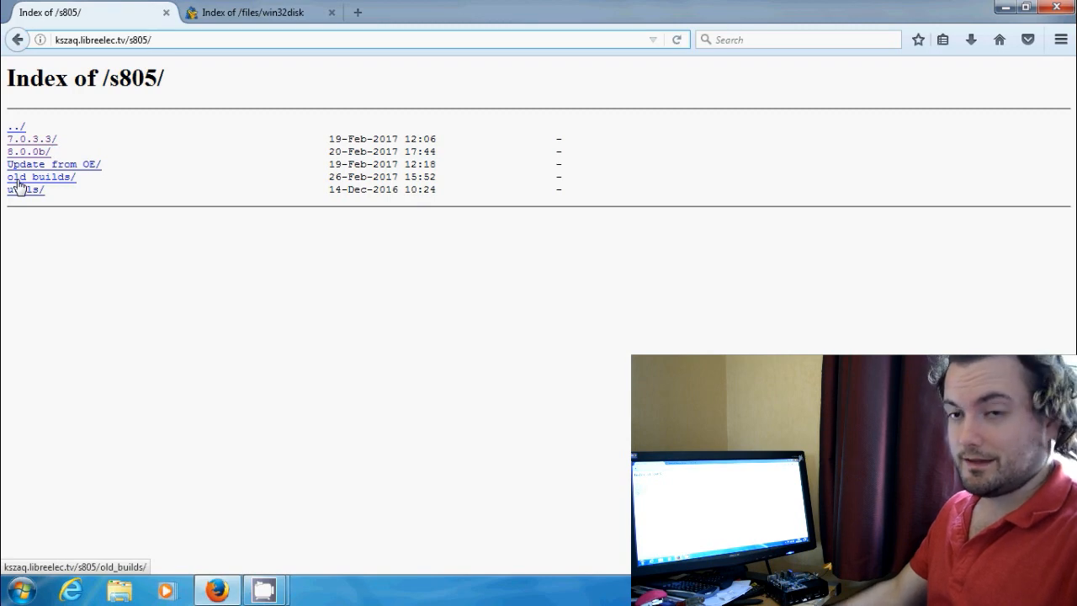
pyautogui.moveTo(37, 205)
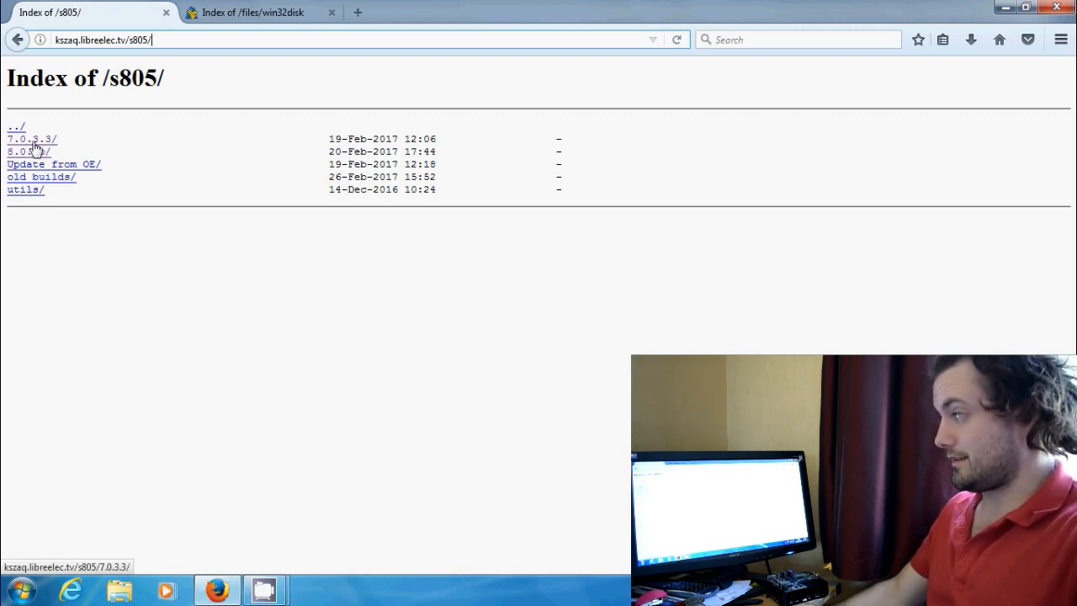
pyautogui.click(30, 138)
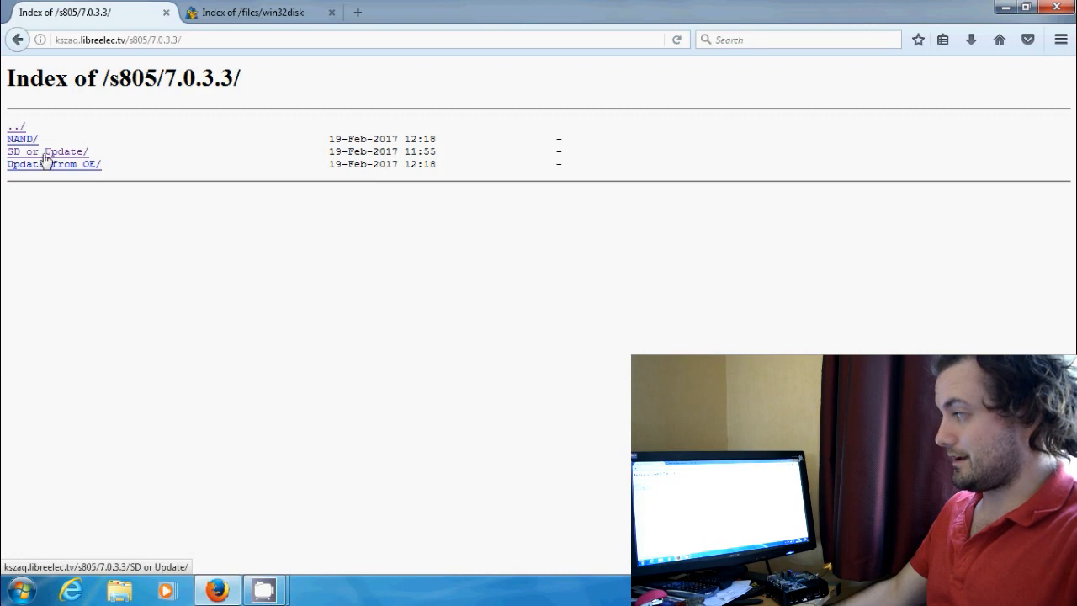
pyautogui.click(43, 151)
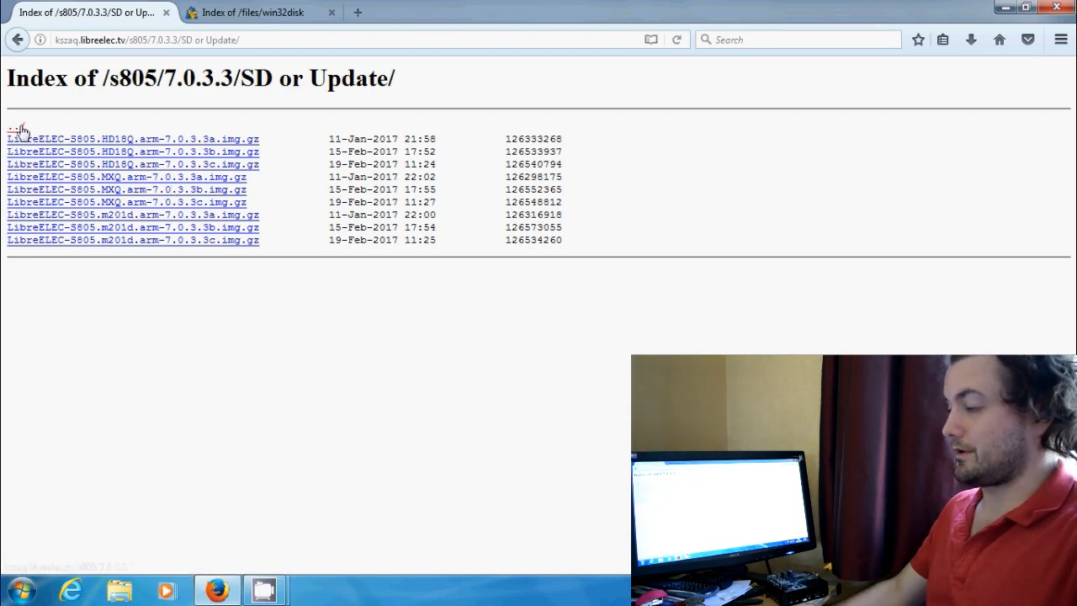
pyautogui.click(17, 126)
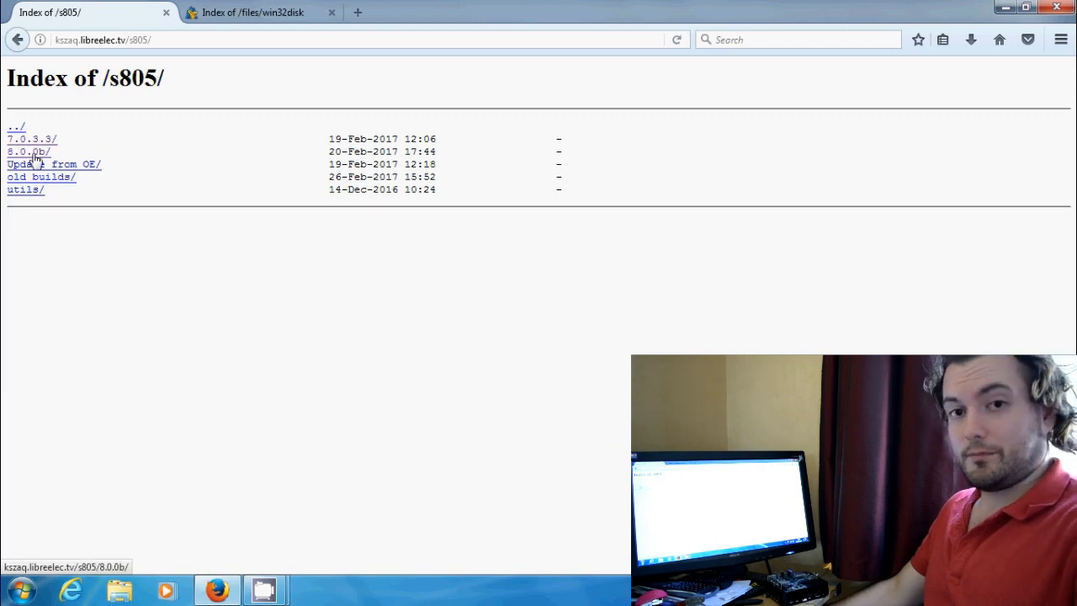
# Download LibreELEC-S805.arm-8.0-8.0.0b-HD18Q.img.gz from the 8.0.0b folder.
pyautogui.click(27, 151)
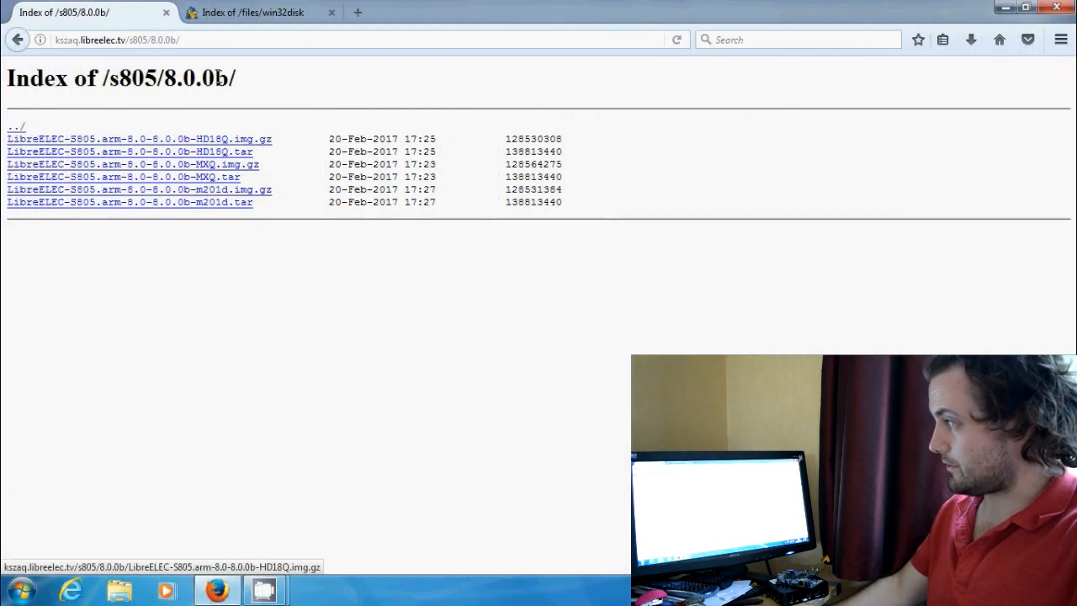
pyautogui.click(252, 11)
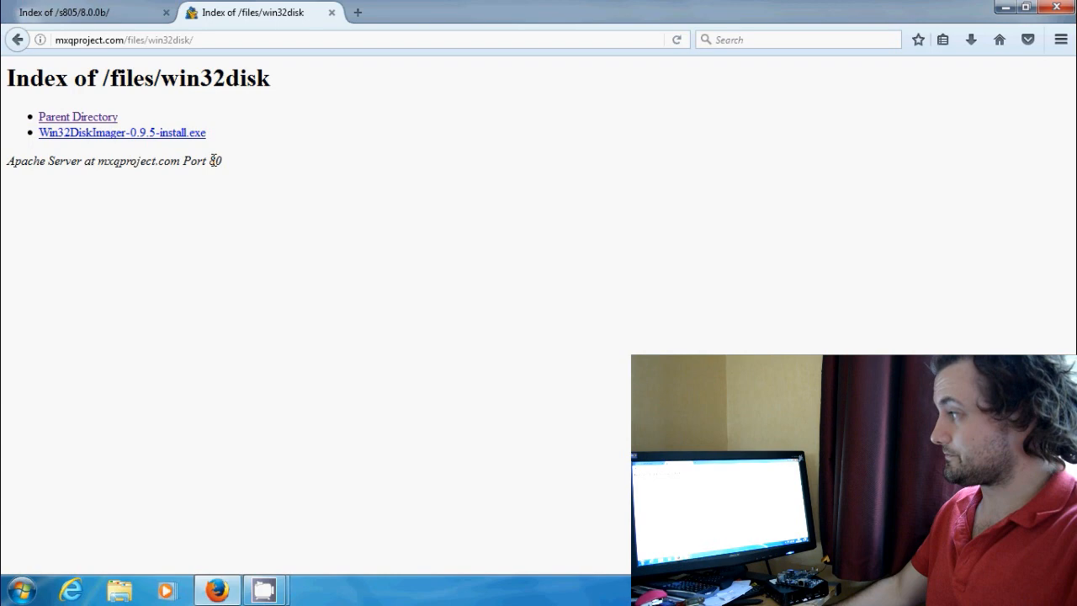
pyautogui.click(357, 11)
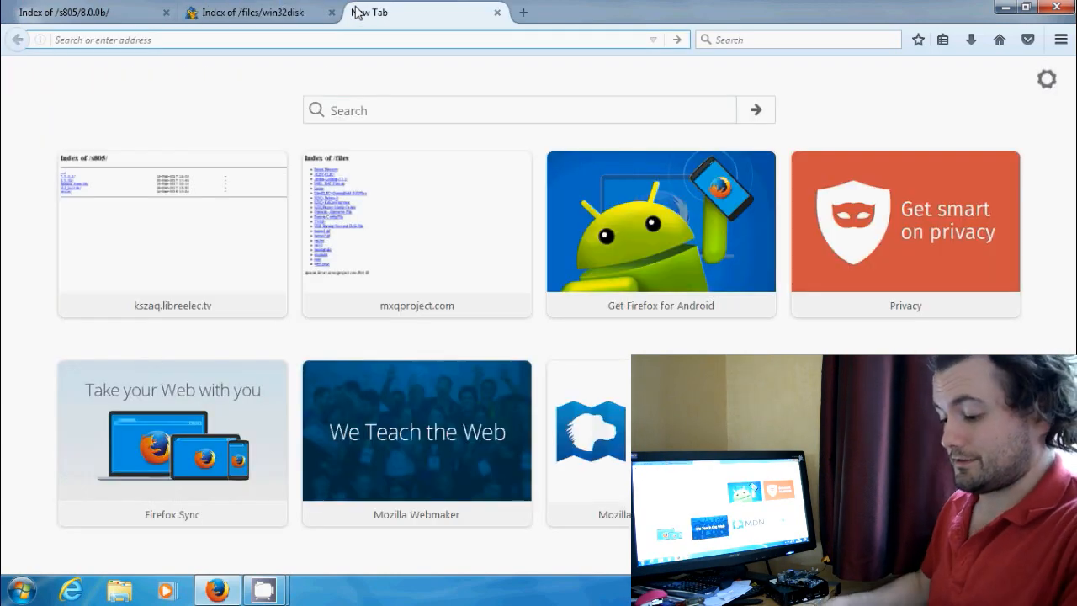
pyautogui.write('google.co.uk/?gws_rd=ssl')
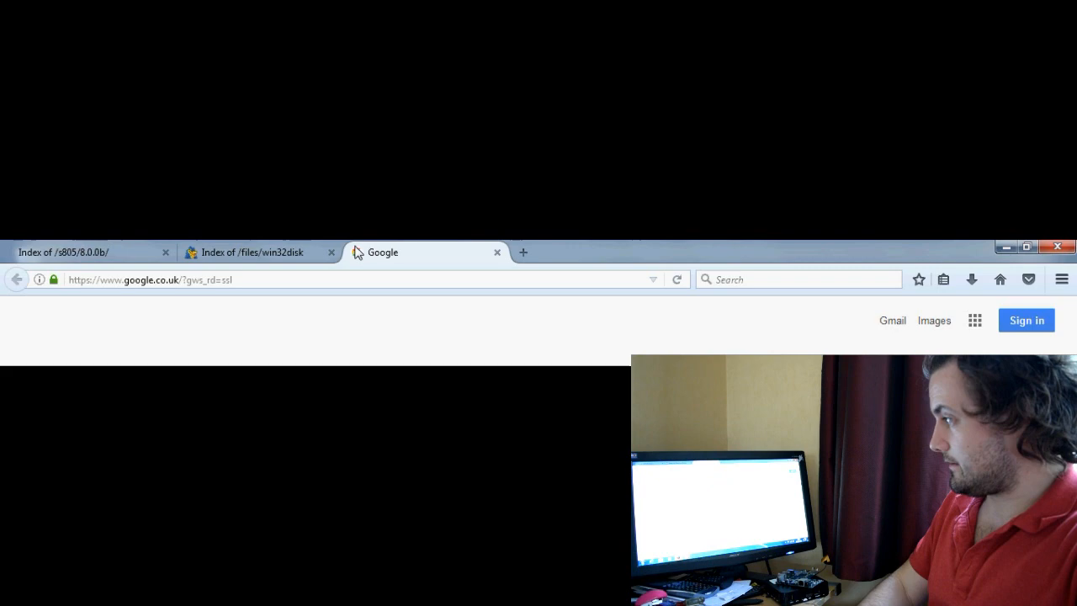
pyautogui.write('win32')
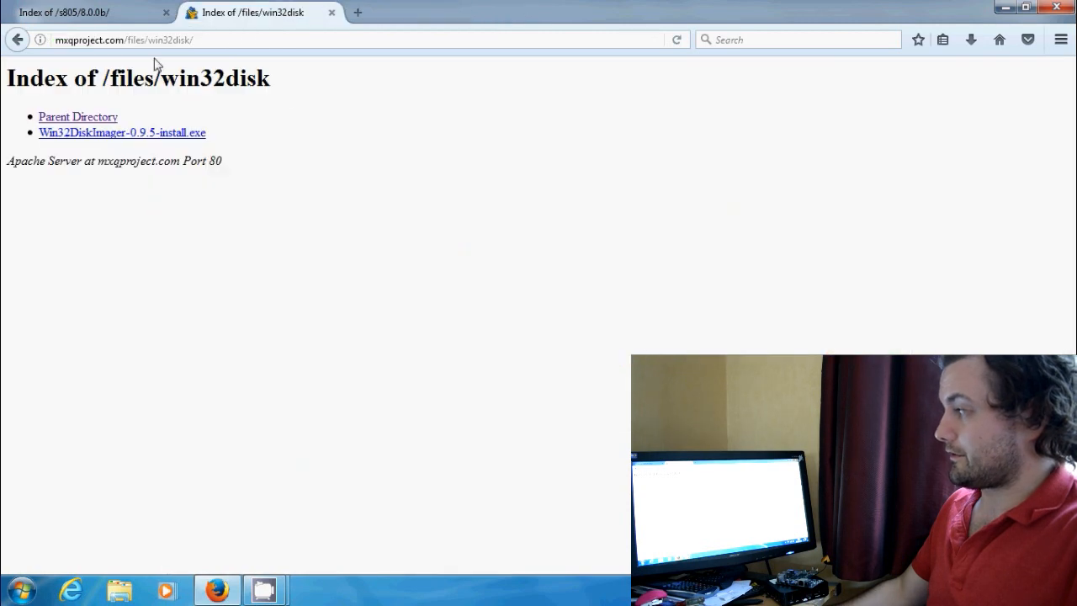
pyautogui.click(78, 117)
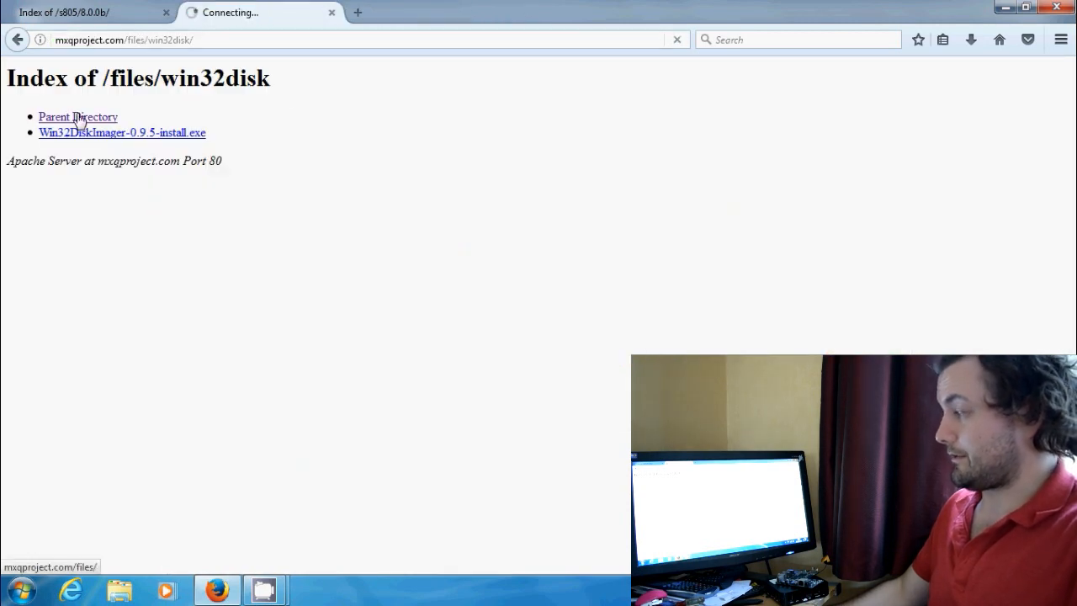
pyautogui.click(77, 117)
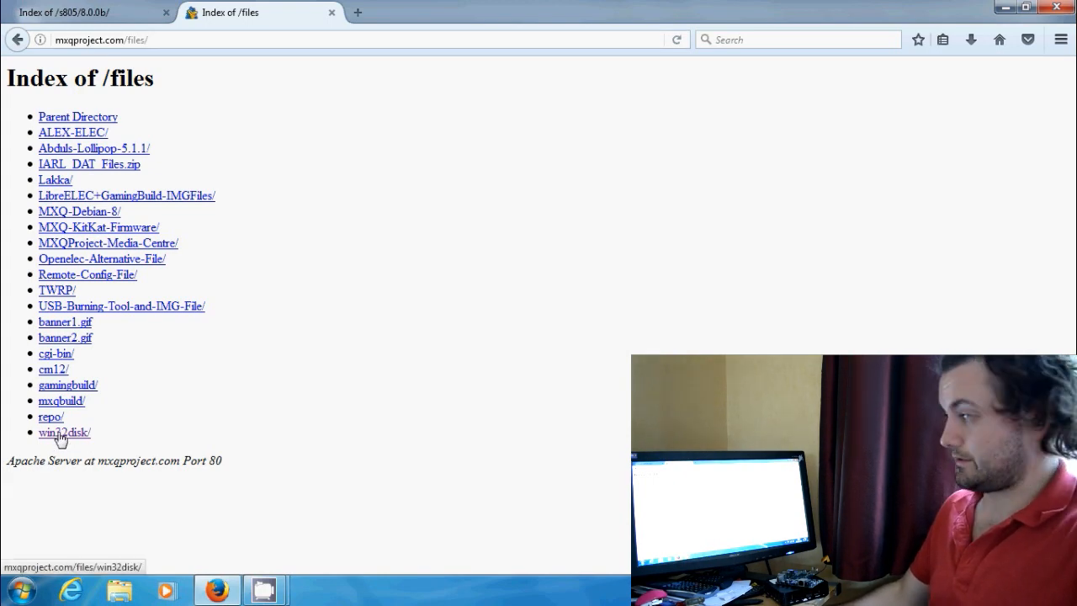
pyautogui.click(64, 431)
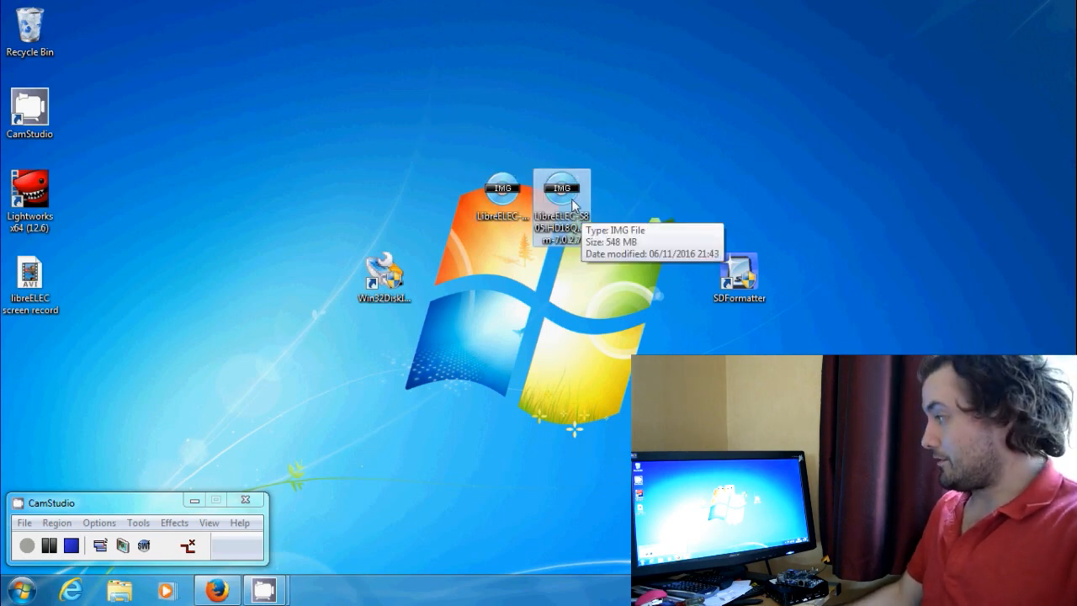
# Set the 7.0.2.7 image aside at the desktop's top-right and launch Win32 Disk Imager.
pyautogui.moveTo(562, 202); pyautogui.dragTo(1035, 50)
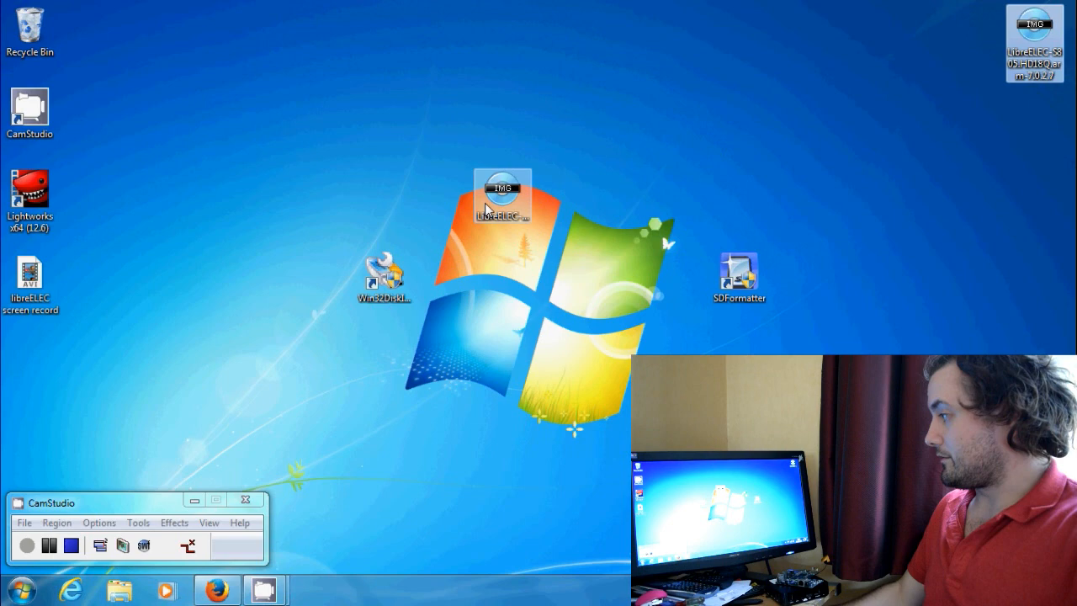
pyautogui.moveTo(501, 202)
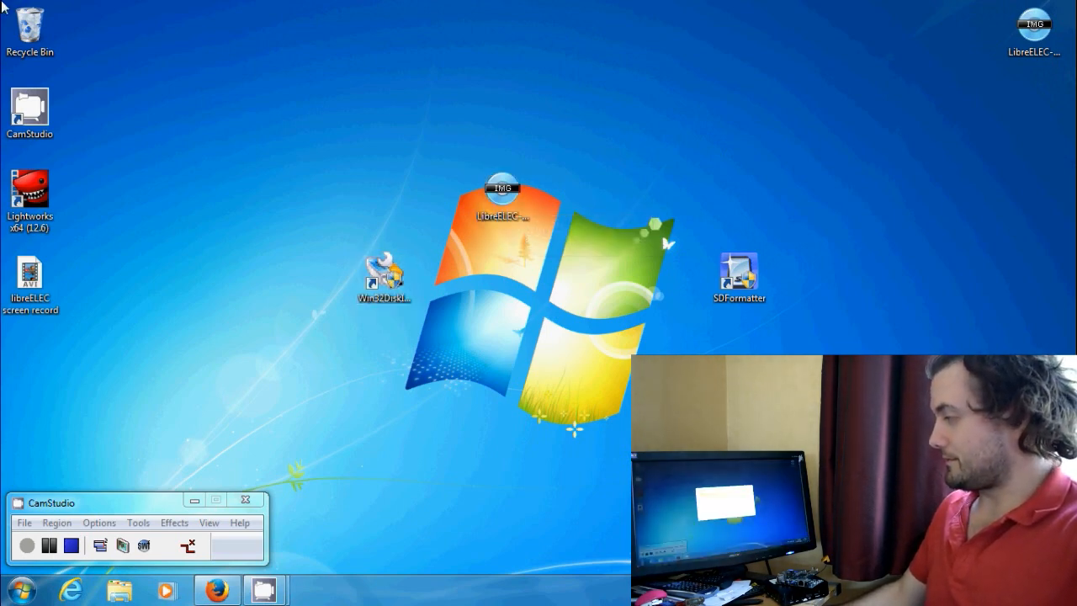
pyautogui.doubleClick(383, 278)
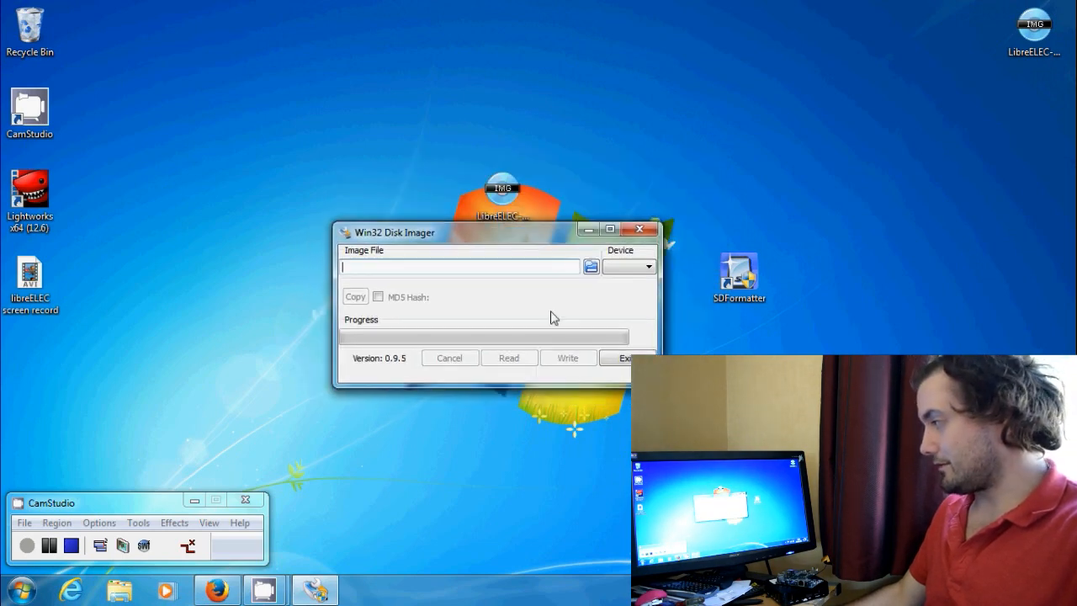
# Browse the desktop to the LibreELEC 8.0.0b HD18Q image, then cancel and exit the imager.
pyautogui.click(592, 266)
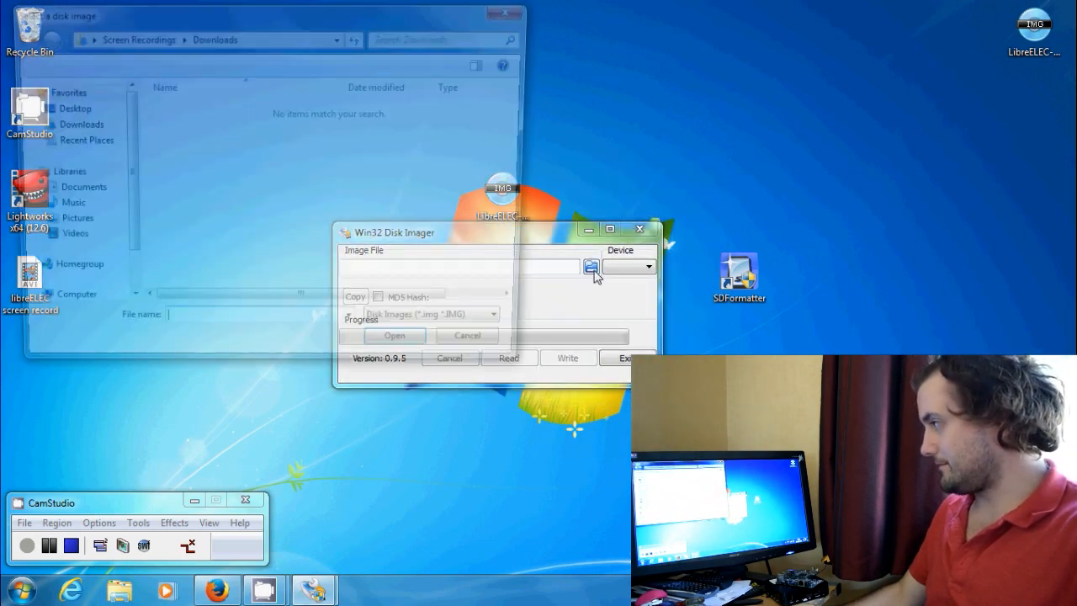
pyautogui.click(593, 265)
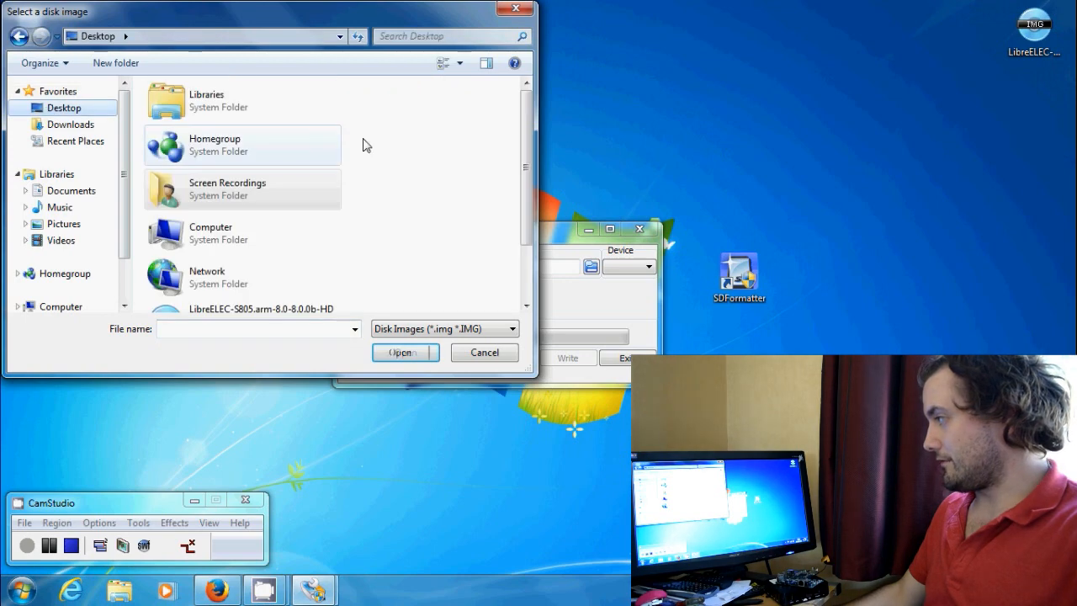
pyautogui.scroll(-3)
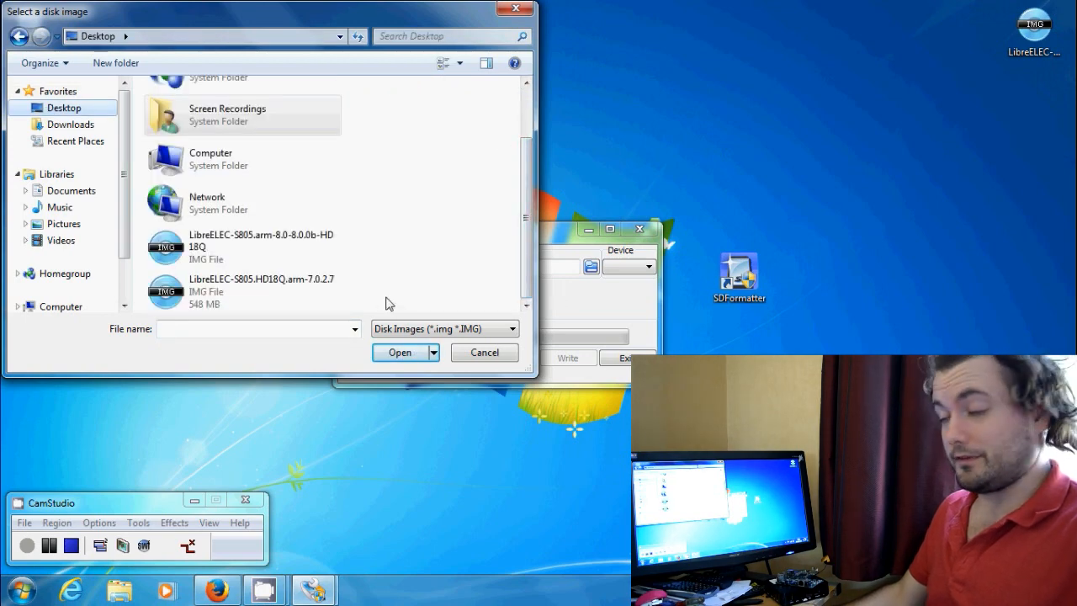
pyautogui.click(261, 245)
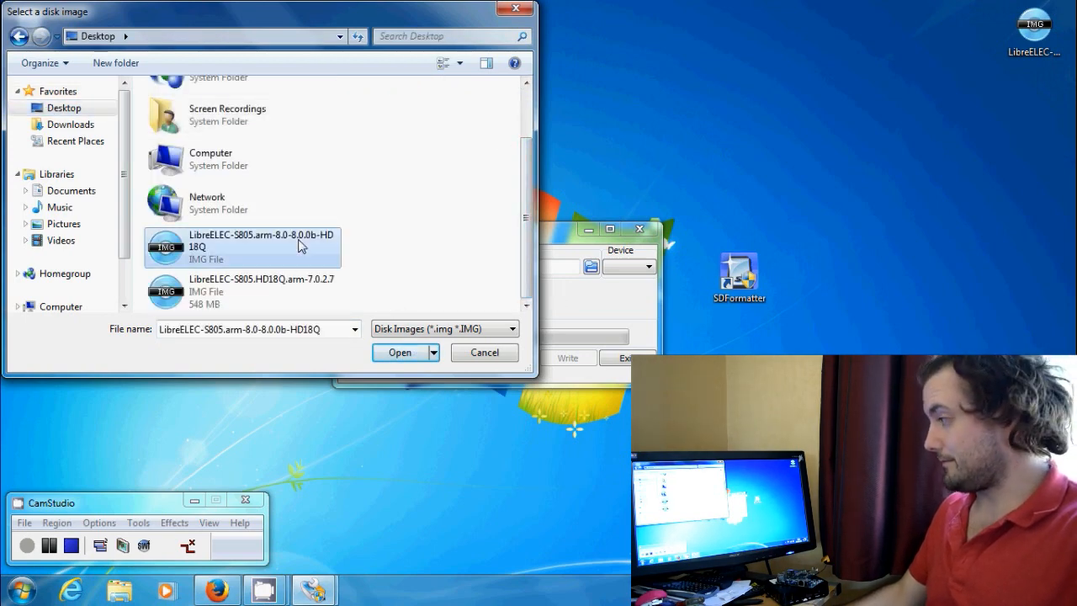
pyautogui.click(401, 353)
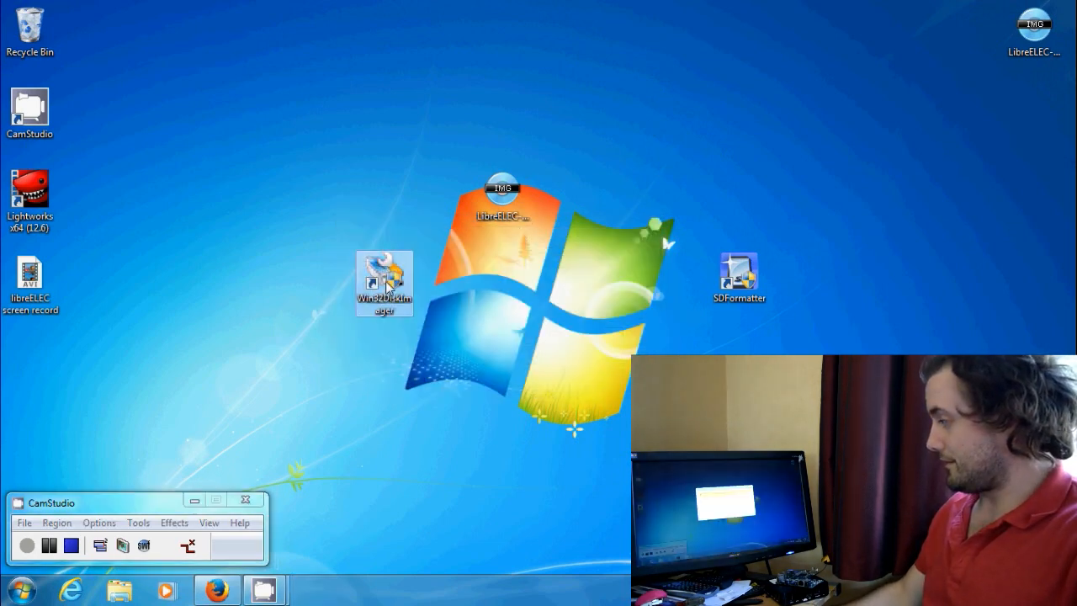
# Relaunch the imager and load LibreELEC-S805.arm-8.0-8.0.0b-HD18Q from the desktop for drive H:\.
pyautogui.doubleClick(384, 283)
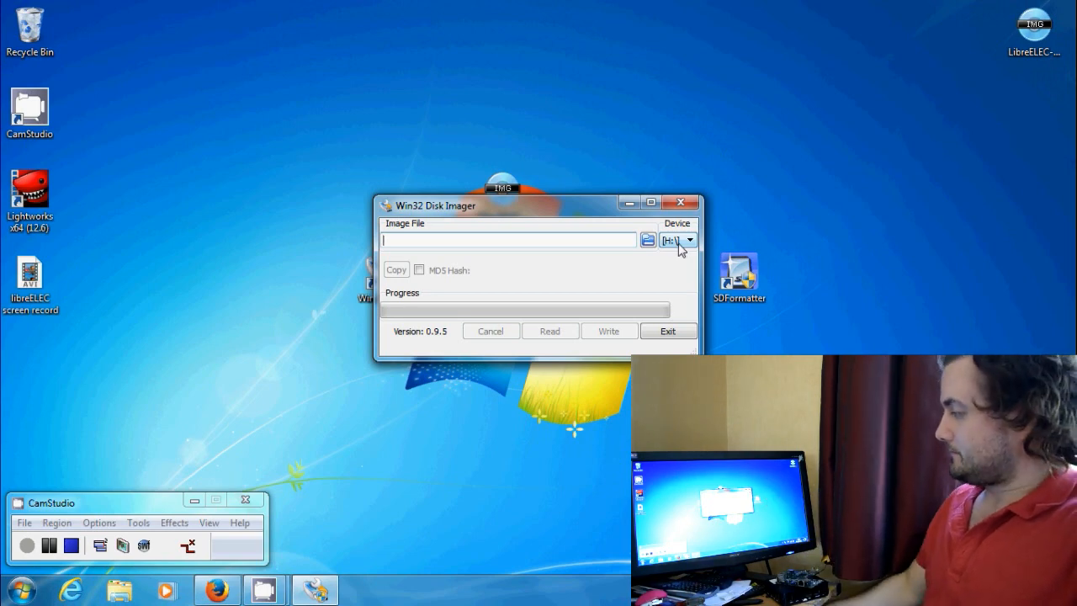
pyautogui.click(648, 239)
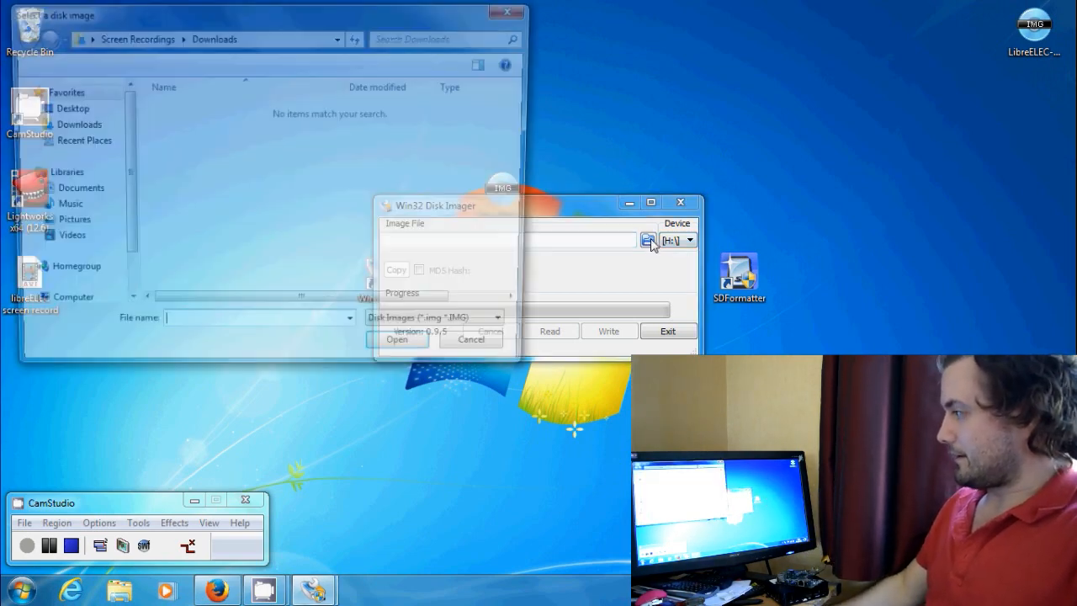
pyautogui.click(73, 108)
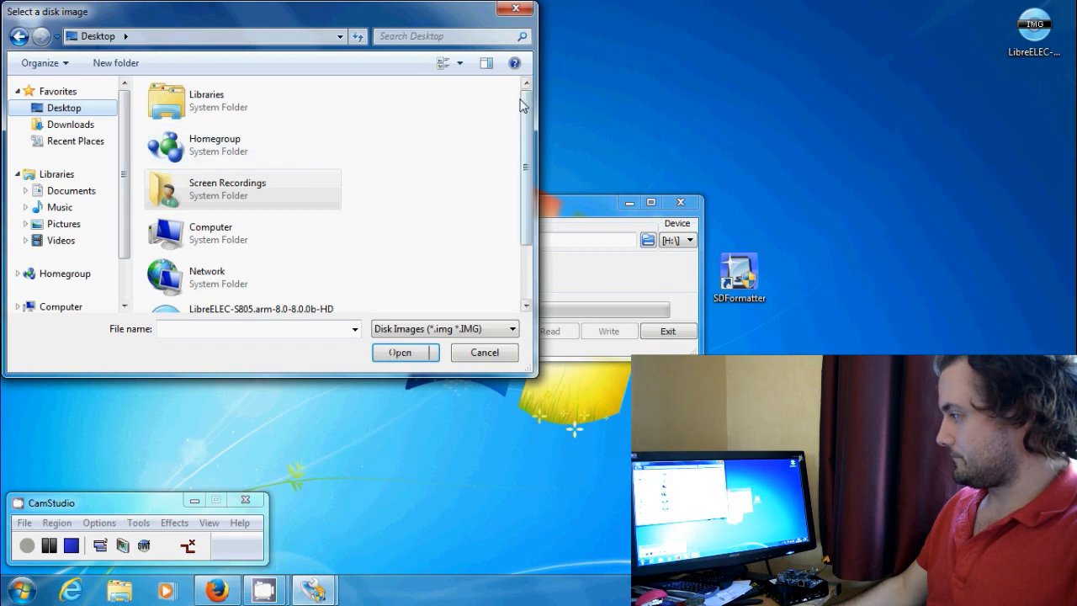
pyautogui.click(261, 245)
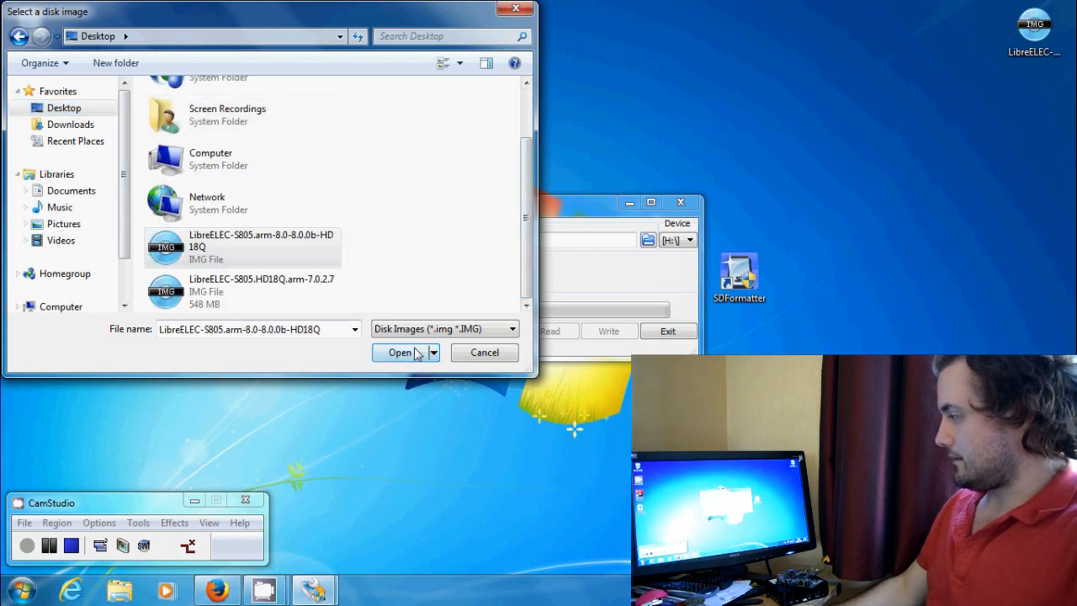
pyautogui.click(398, 352)
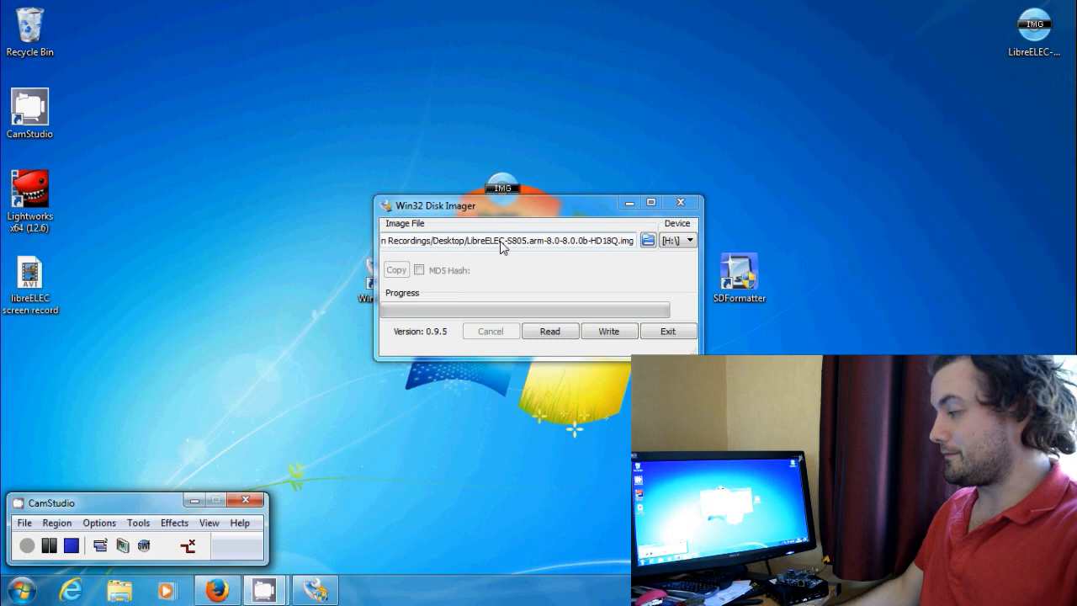
pyautogui.moveTo(491, 259)
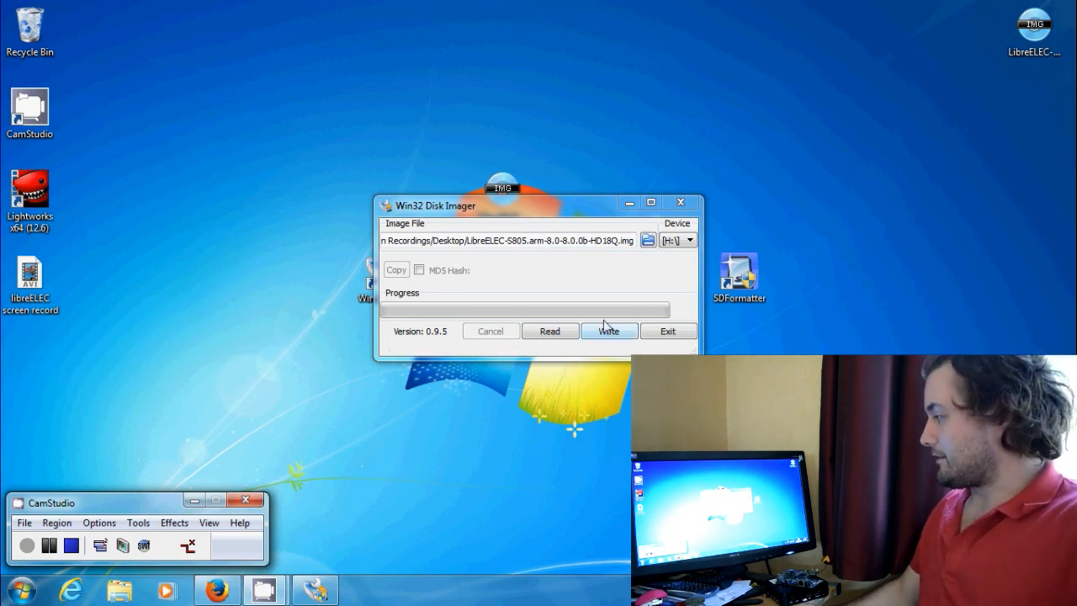
# Write the image to the H:\ LIBREELEC card, confirming overwrite, and acknowledge 'Write Successful.'.
pyautogui.click(609, 330)
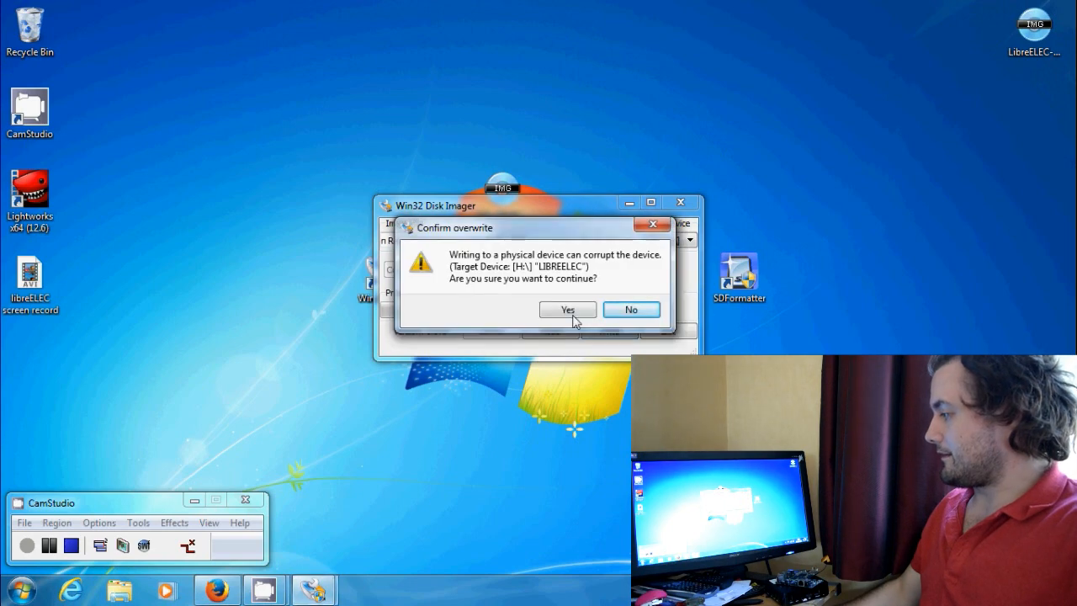
pyautogui.click(567, 309)
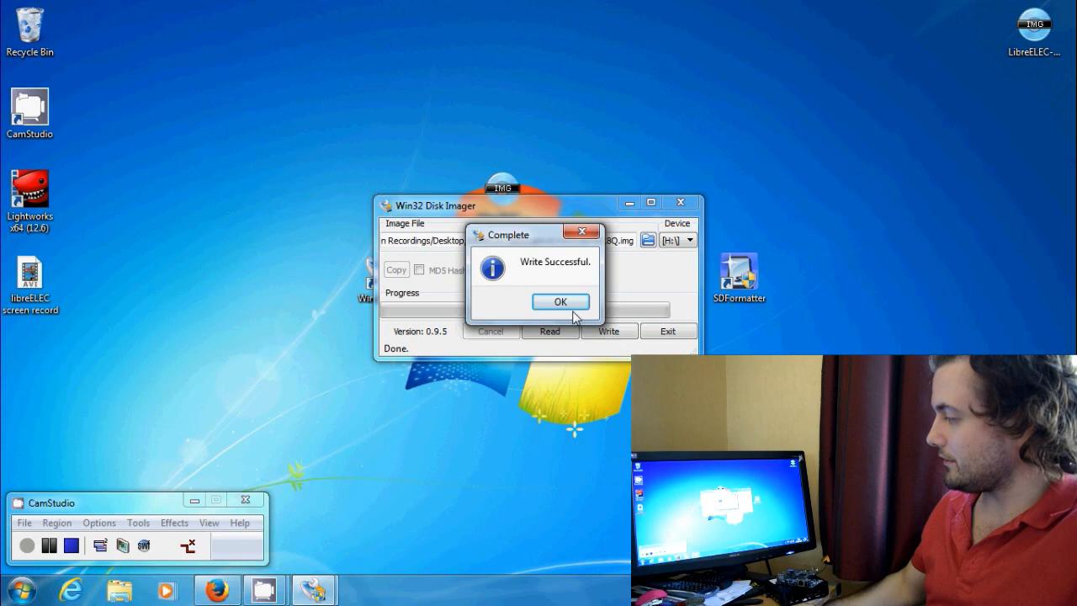
pyautogui.click(560, 301)
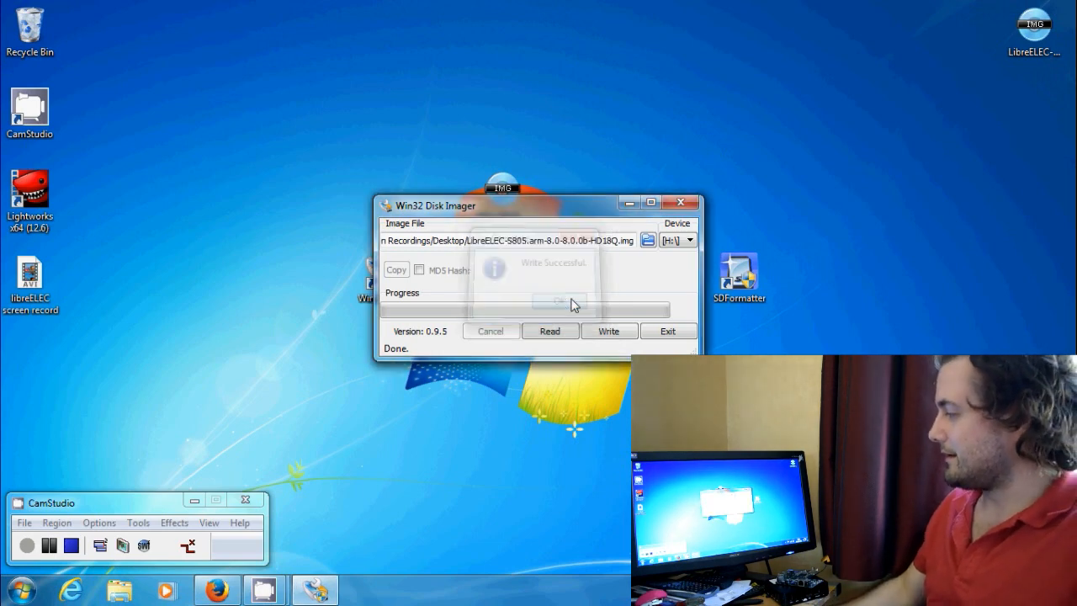